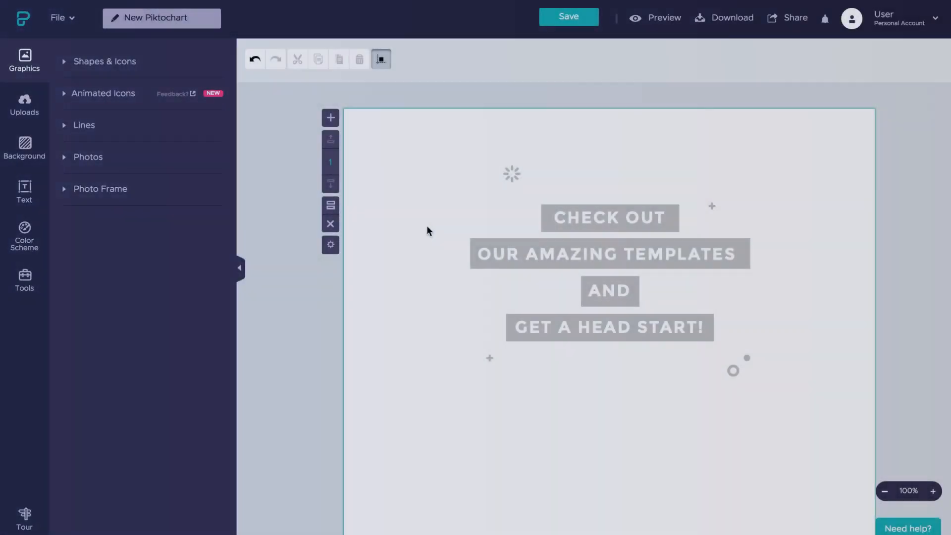
Step: Delete the 'Check out our amazing templates' placeholder group to empty the page
click(610, 254)
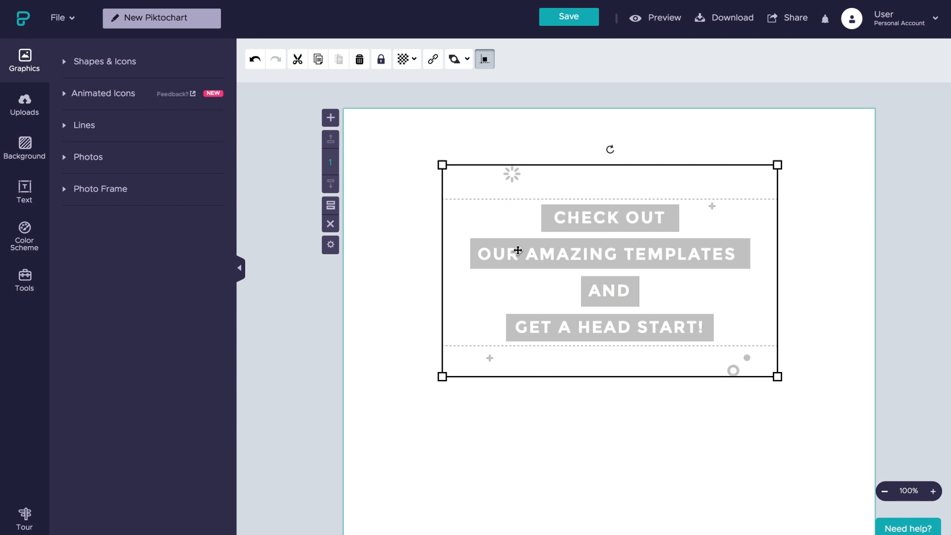
click(359, 58)
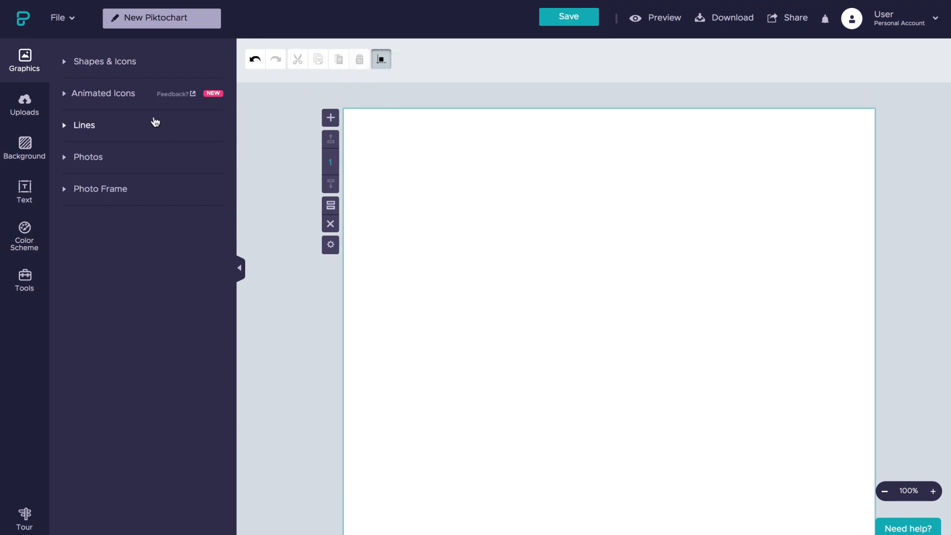
Step: Set the page background colour to dark navy #000040
click(24, 147)
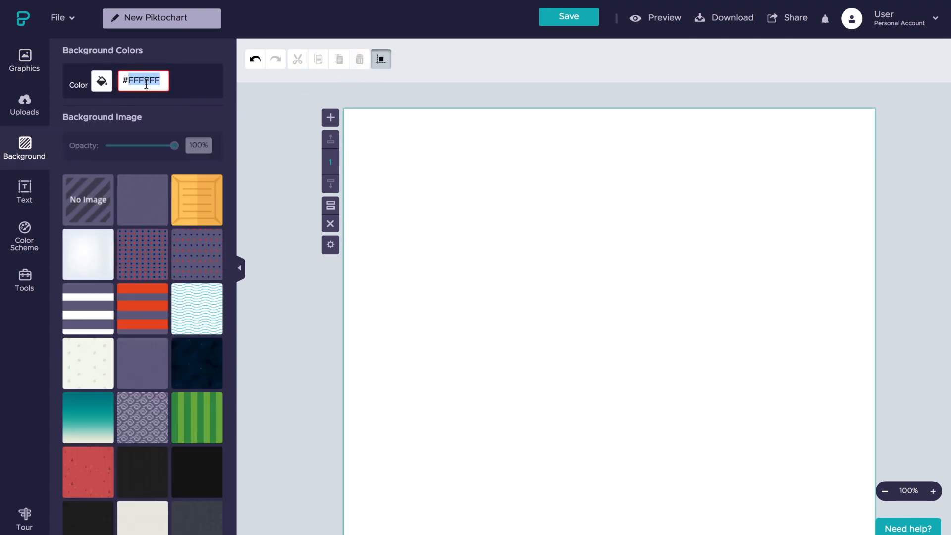
text(000040)
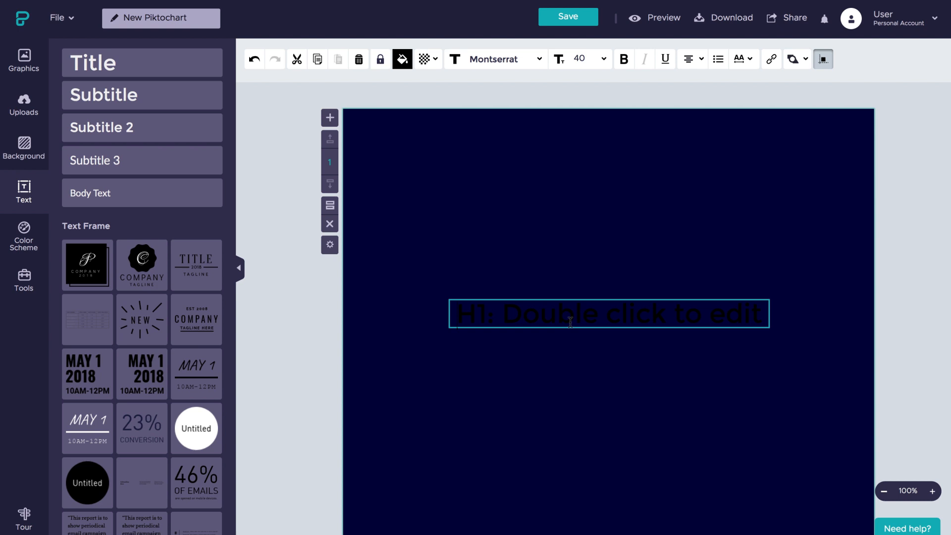
Step: Replace the title text with +2018 and colour it white
text(+2018)
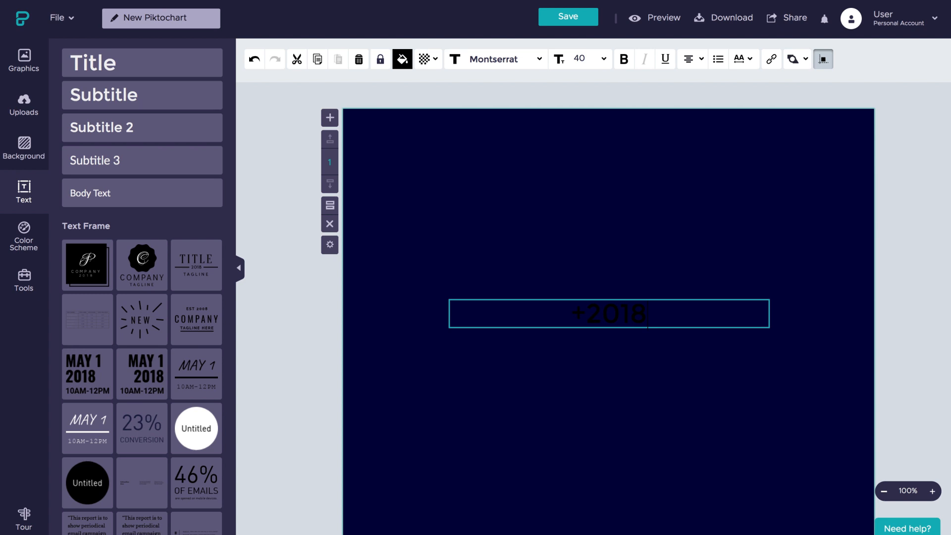
click(425, 59)
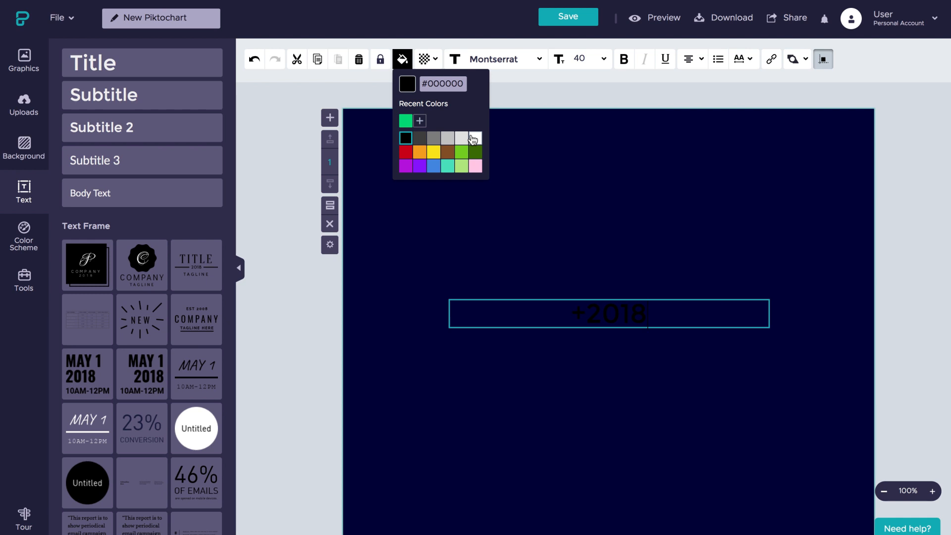
click(474, 138)
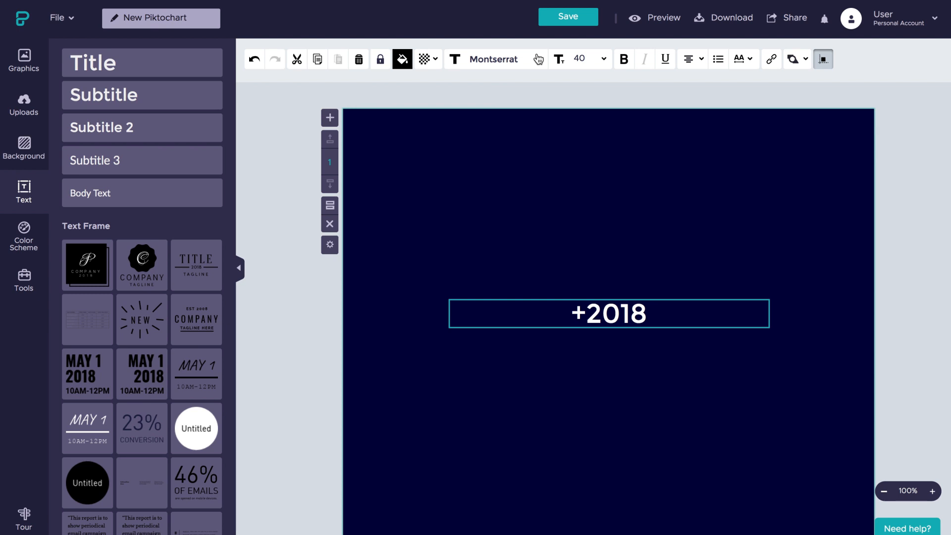
Step: Set +2018 in the Abel font and scale it up to about 117 pt
click(493, 58)
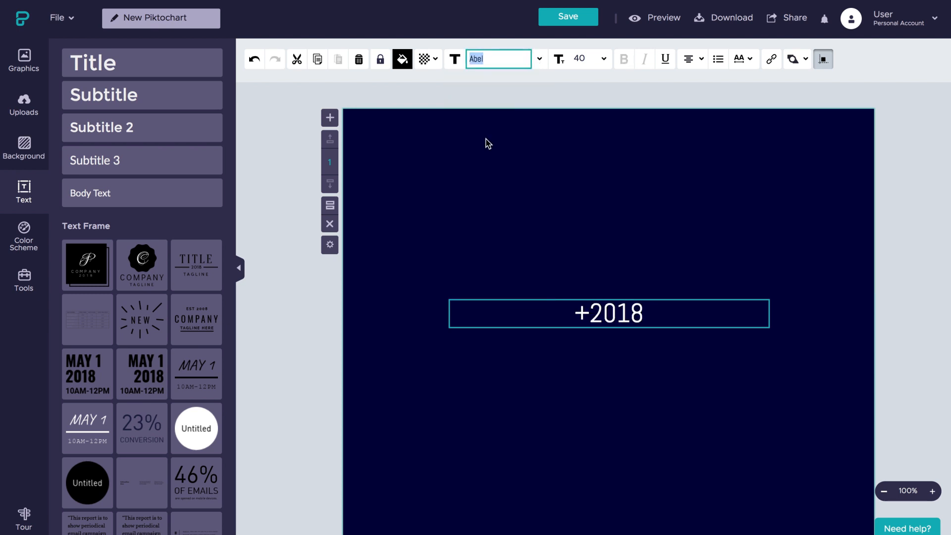
click(600, 59)
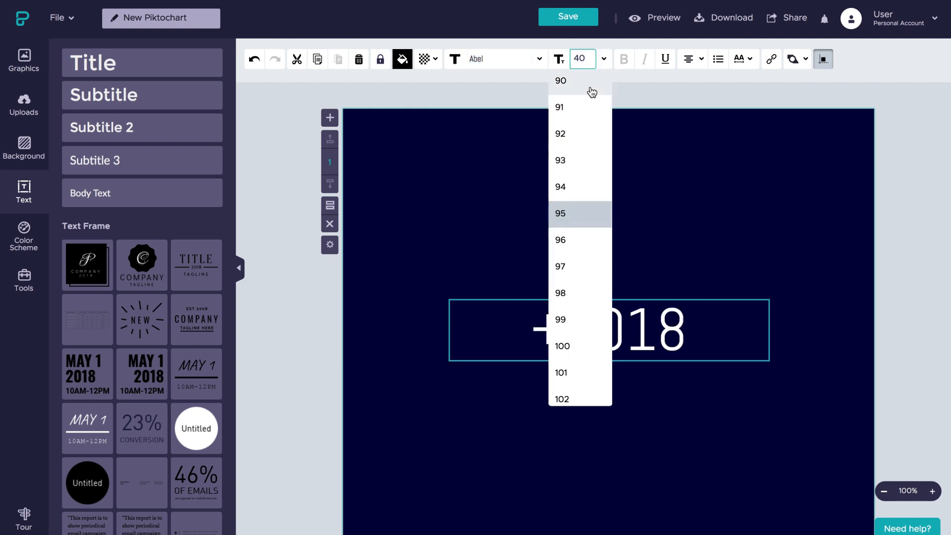
click(560, 213)
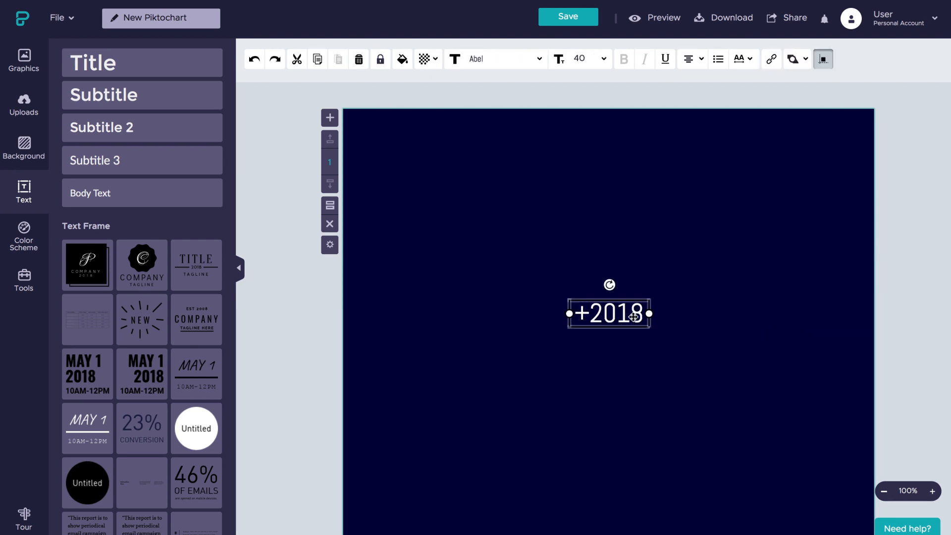
drag(650, 314, 804, 314)
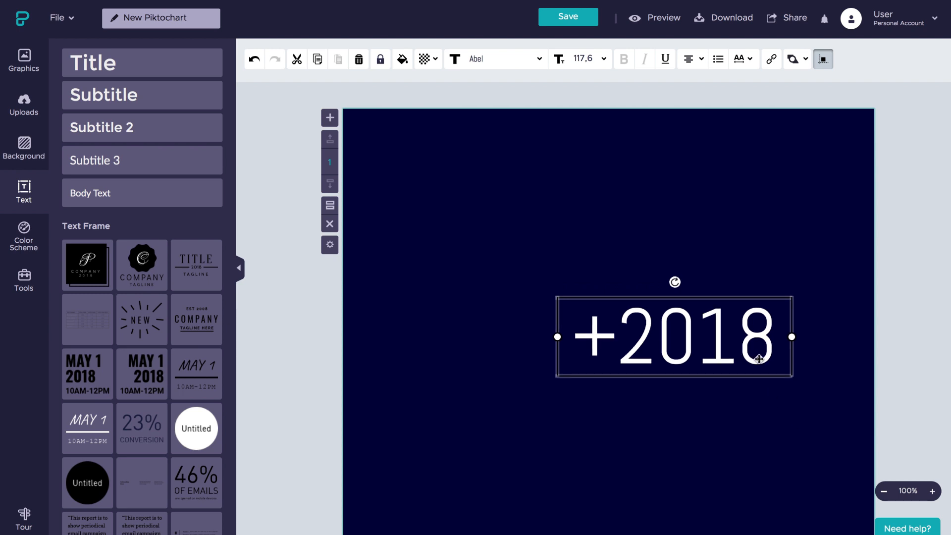
click(811, 422)
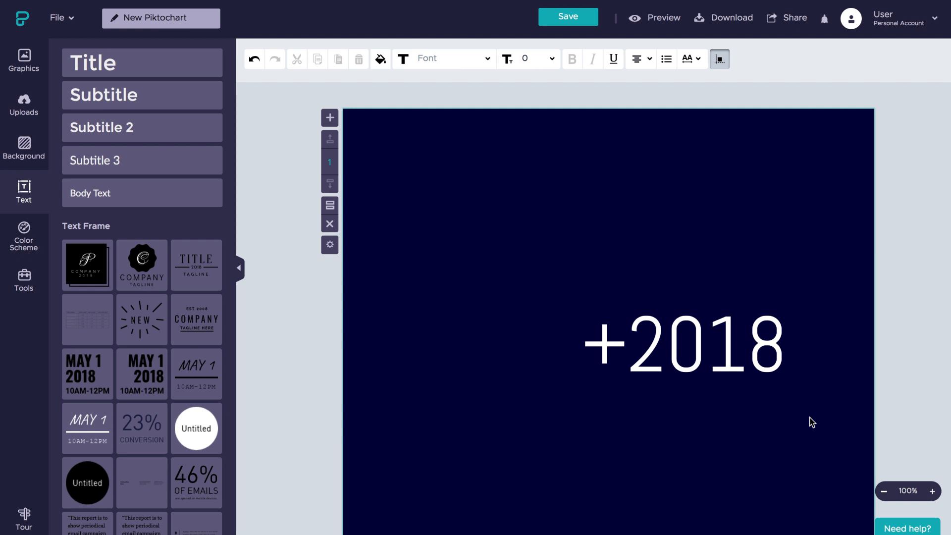
Step: Add a new small-size text box for the conference title and date details
click(579, 58)
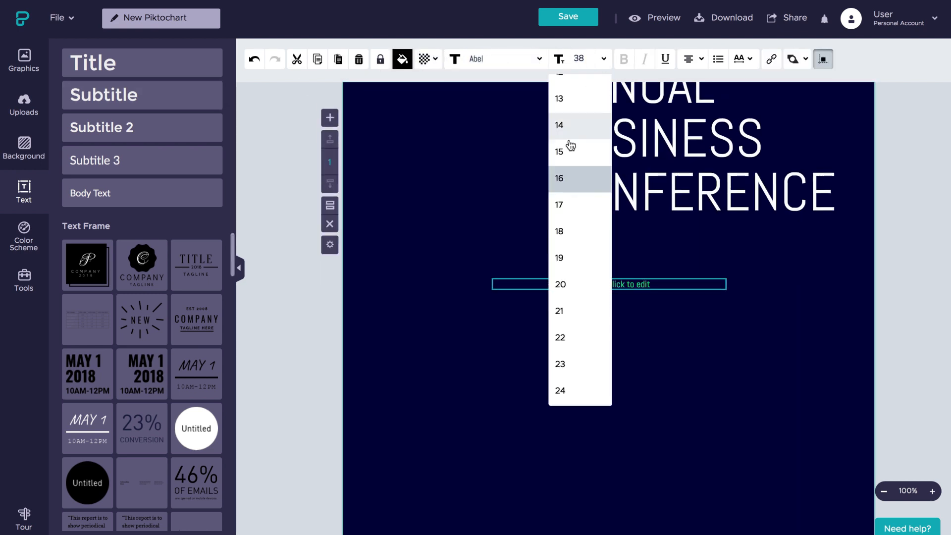
click(559, 125)
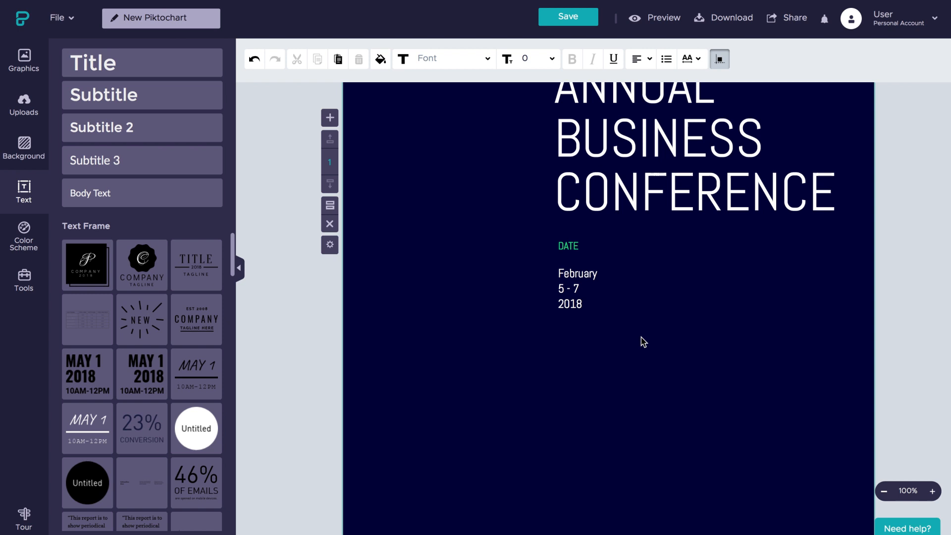
Step: Add a short solid white line from Graphics > Lines and place it under the DATE label
click(23, 60)
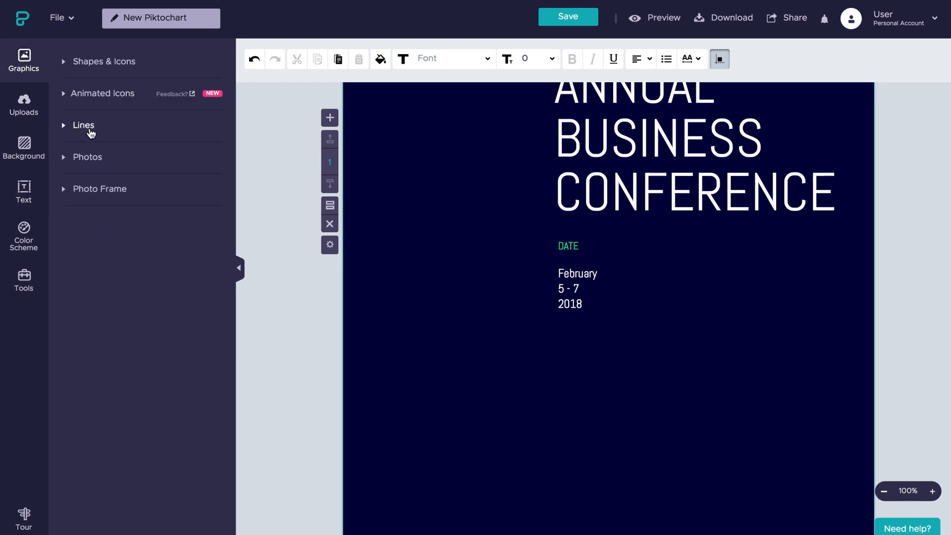
mouse_move(103, 139)
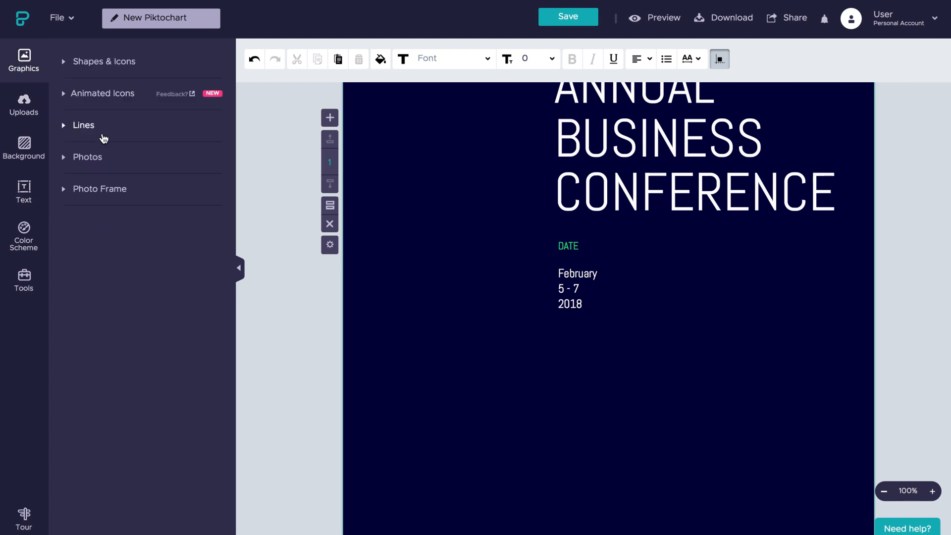
click(83, 125)
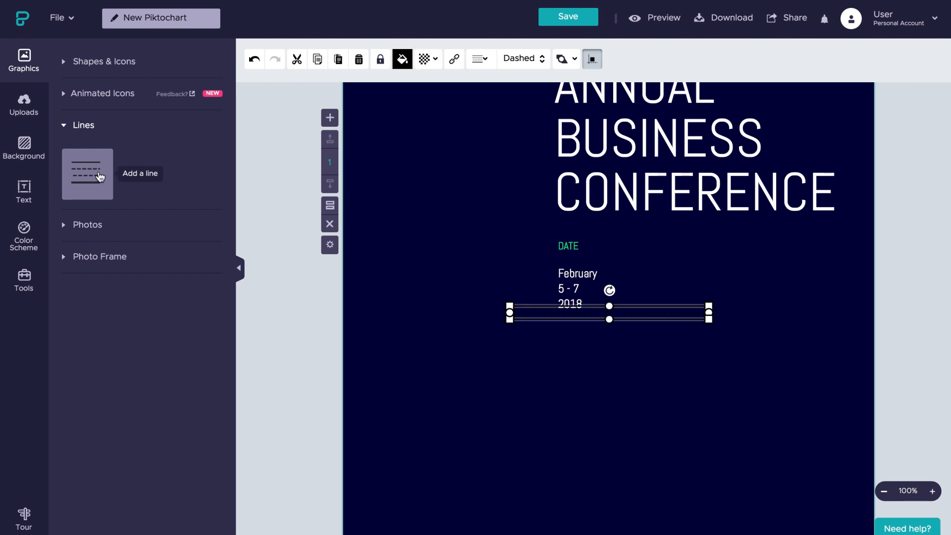
click(402, 58)
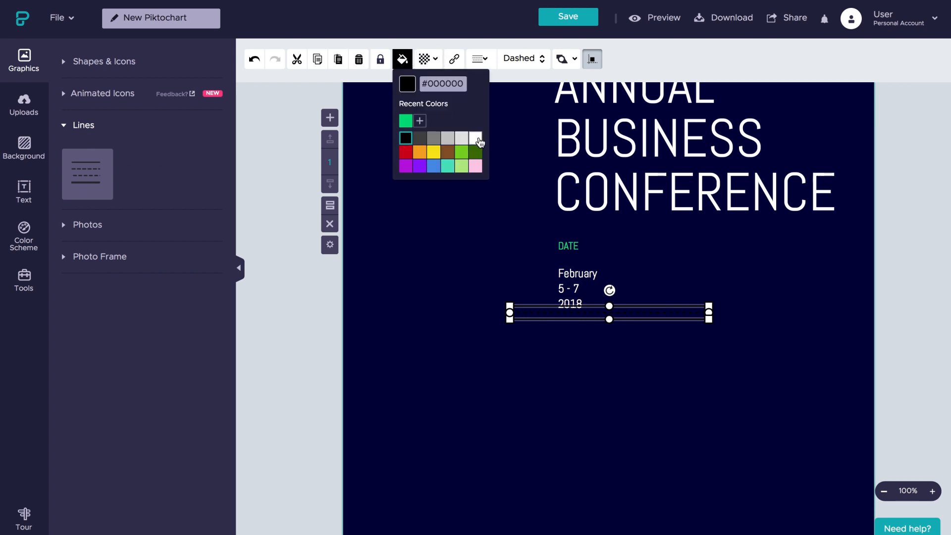
click(479, 58)
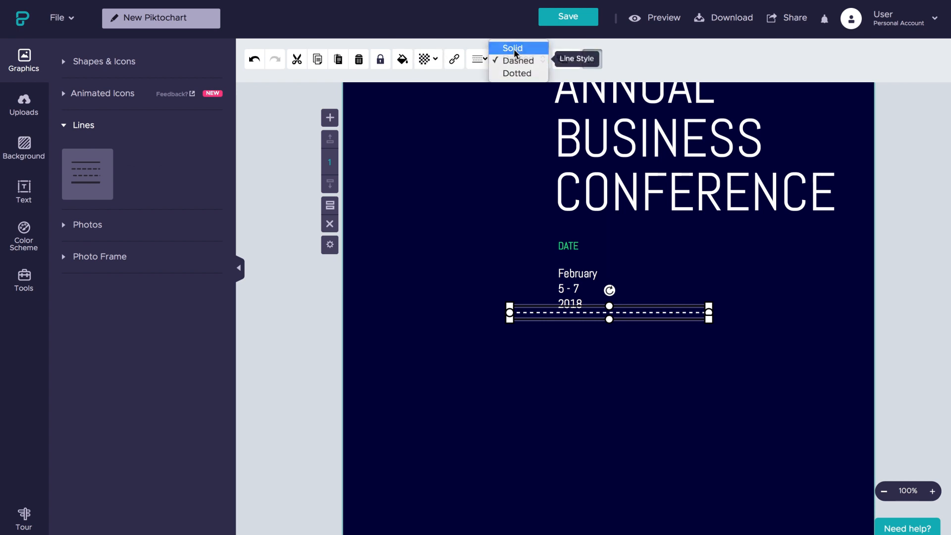
click(512, 47)
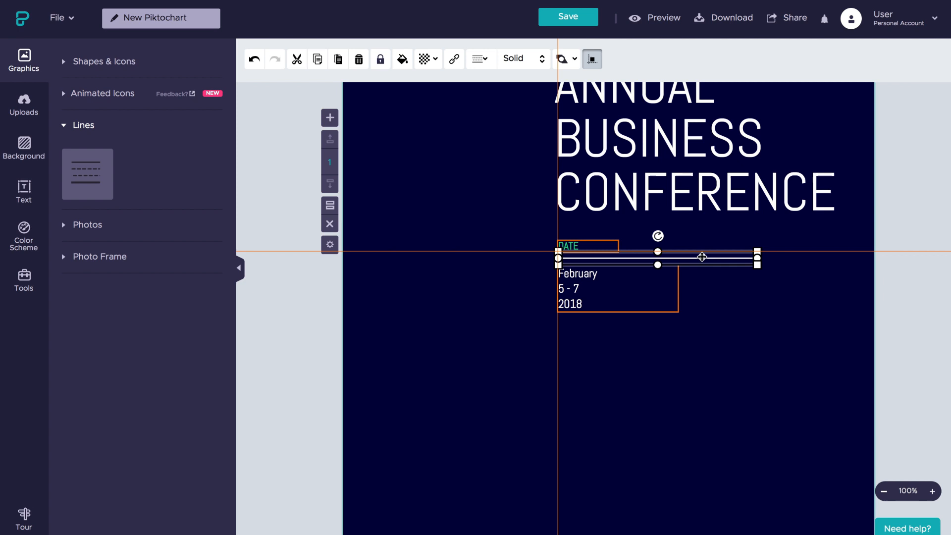
drag(757, 256, 638, 256)
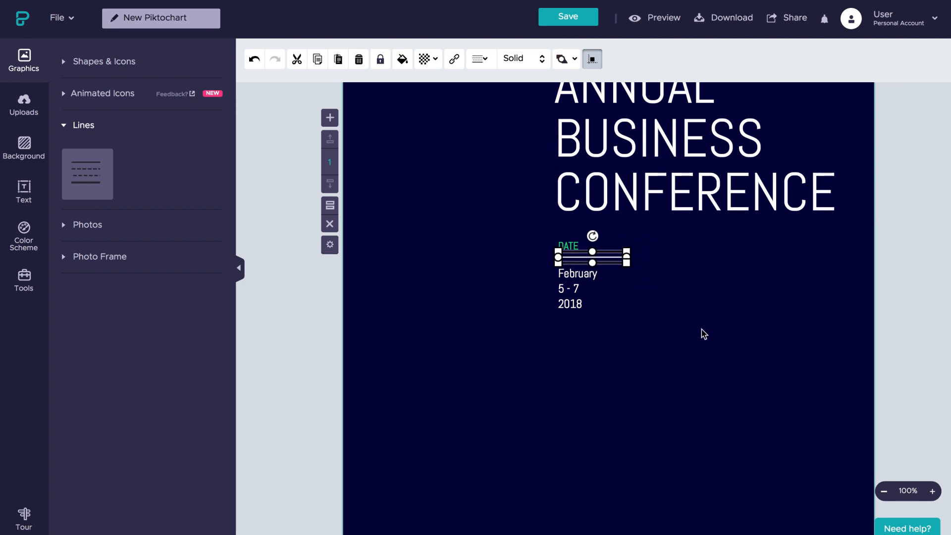
Step: Copy the date block to the right and edit its label into the next section heading
drag(591, 266, 700, 273)
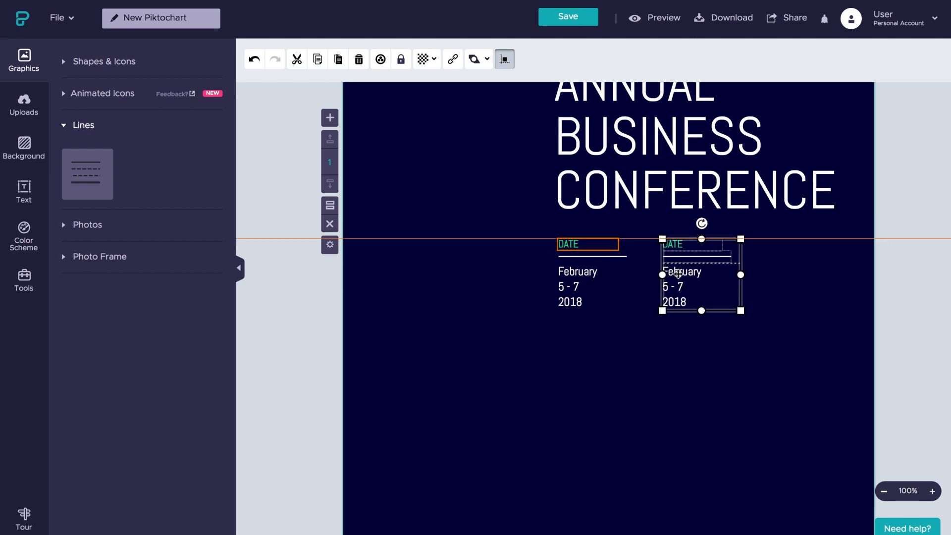
double_click(671, 244)
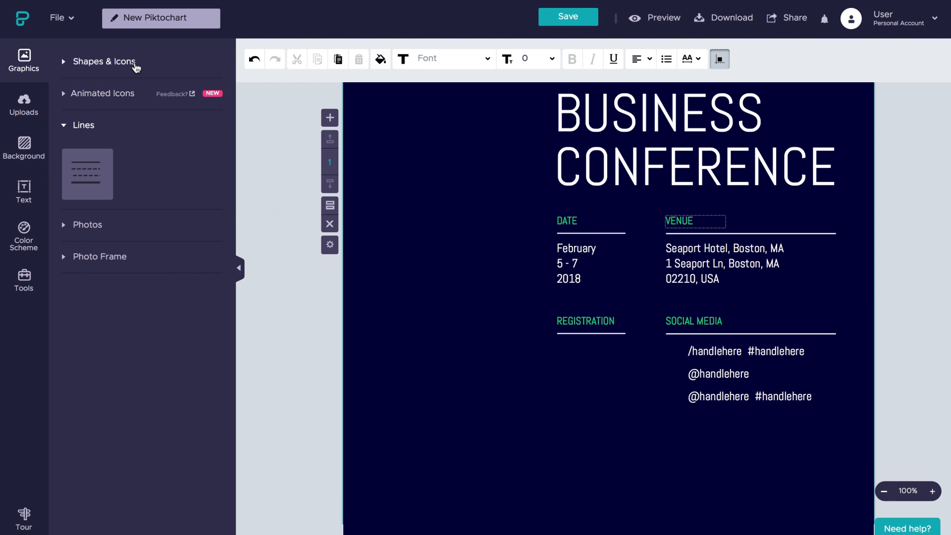
Step: Search Shapes & Icons for 'qr code' and add the QR code icon under REGISTRATION
click(104, 62)
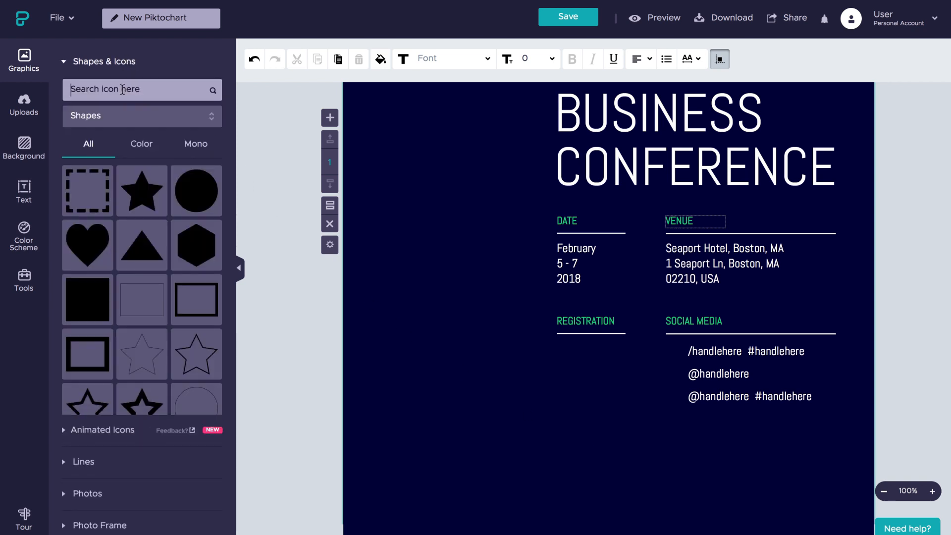
text(qr code)
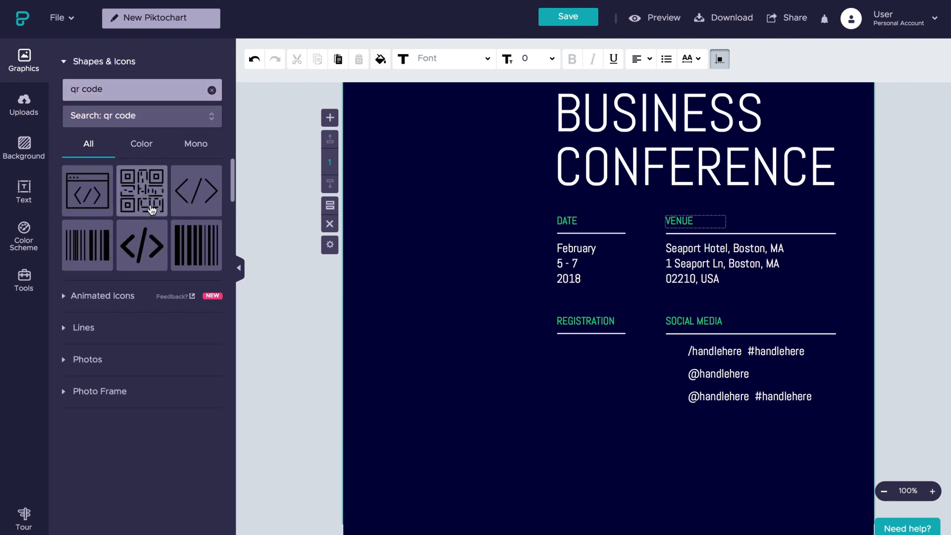
drag(142, 190, 588, 405)
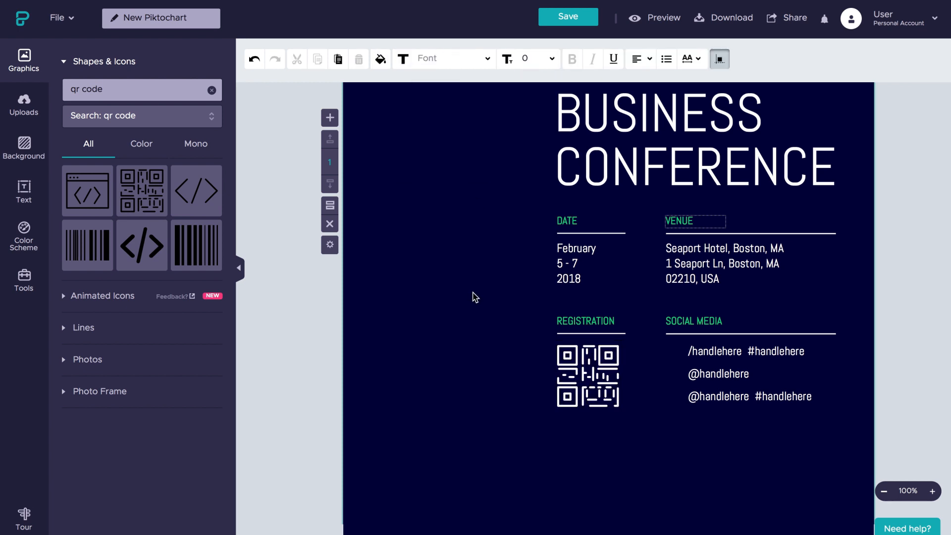
Step: Search for facebook and instagram icons and add them beside the social media handles
text(facebook)
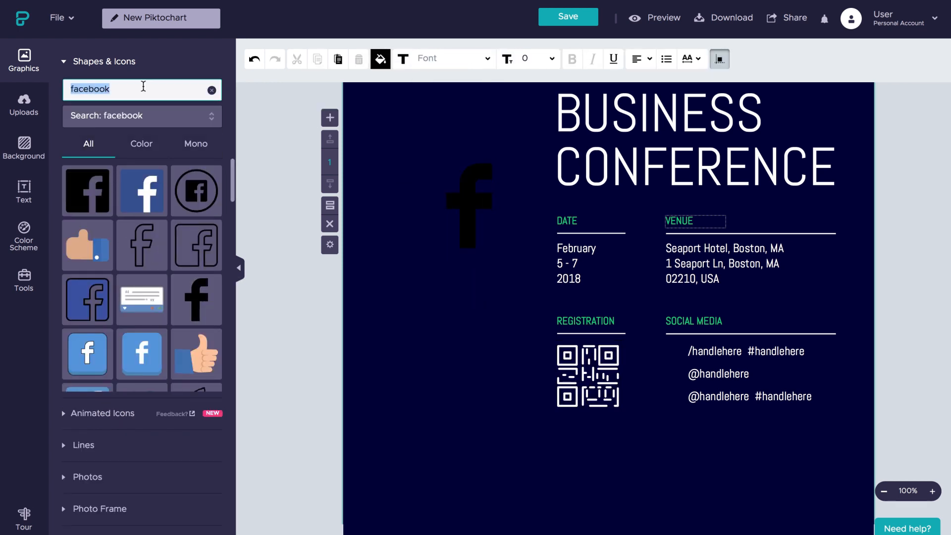
text(instagram)
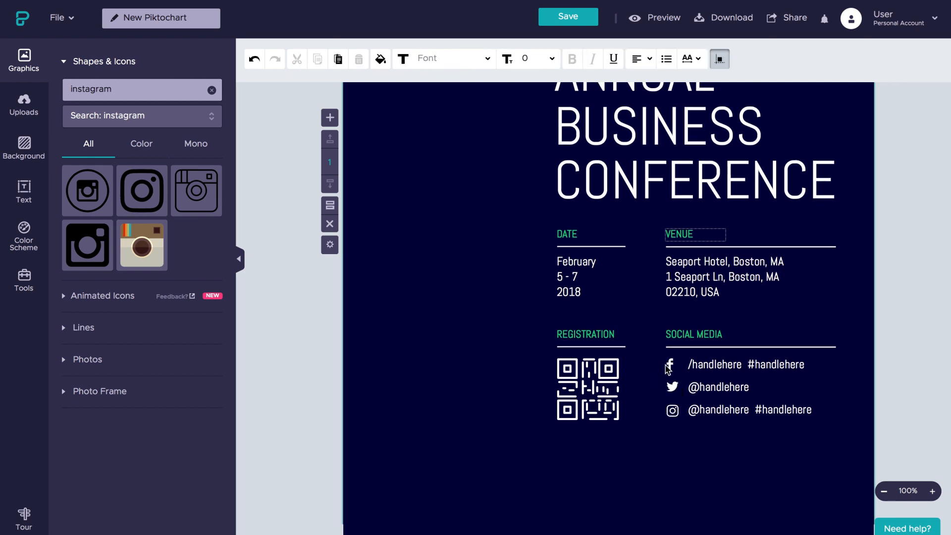
click(23, 191)
text(WWW.YOUR)
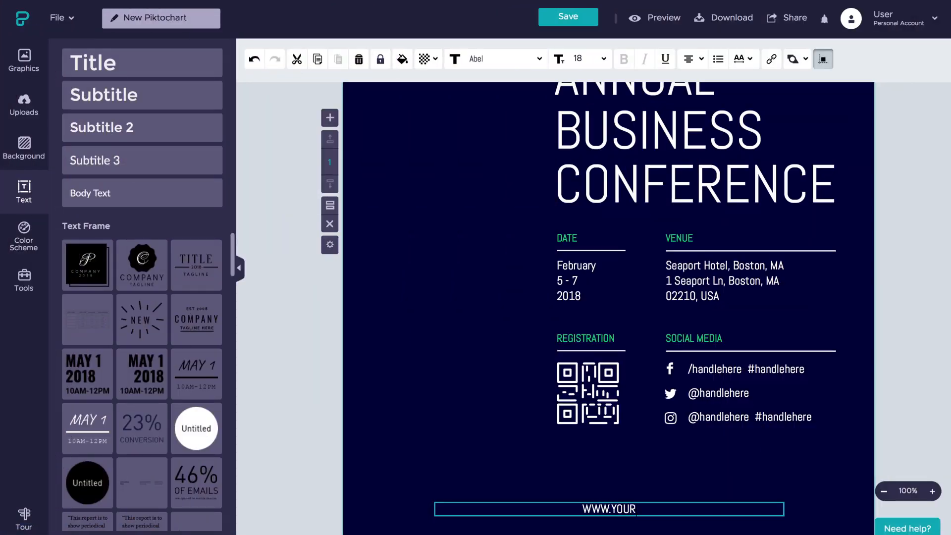
text(CONFERENCE)
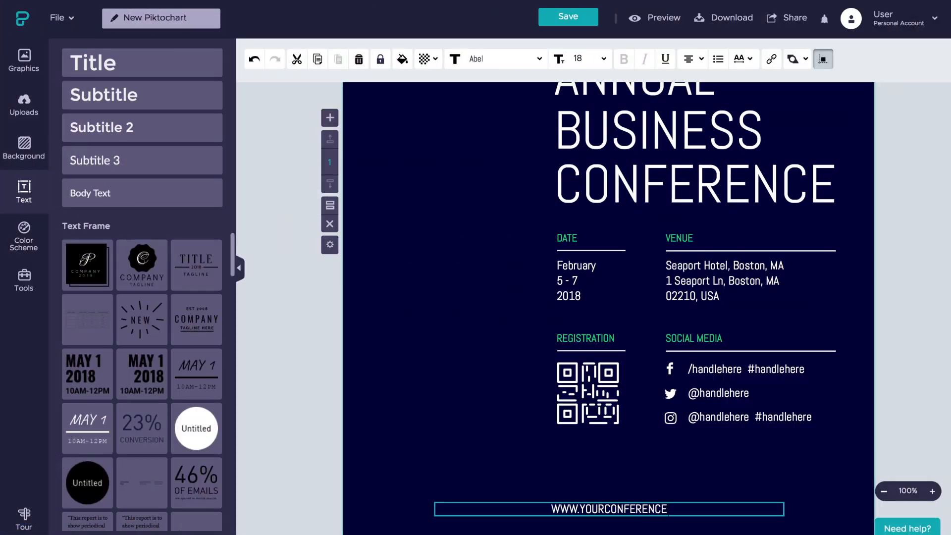
text(WEBSITE.COM)
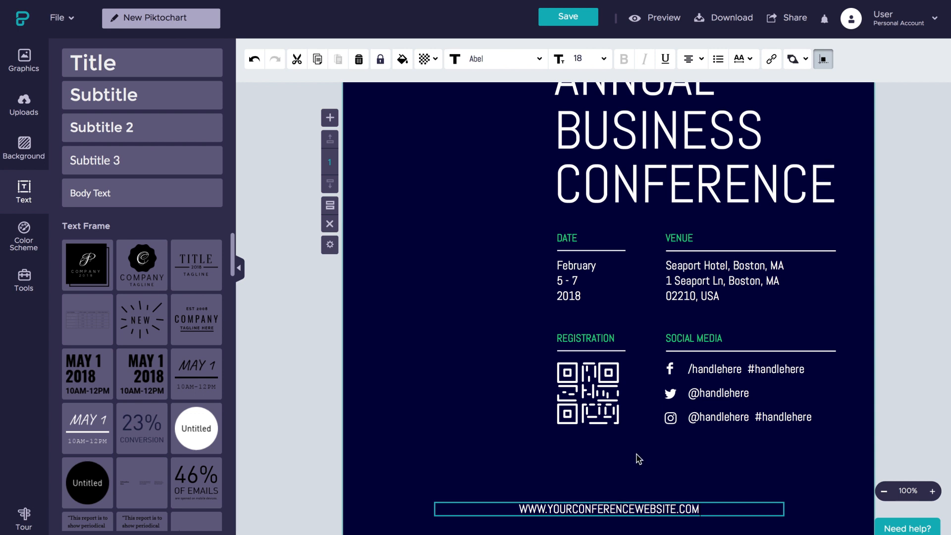
click(739, 58)
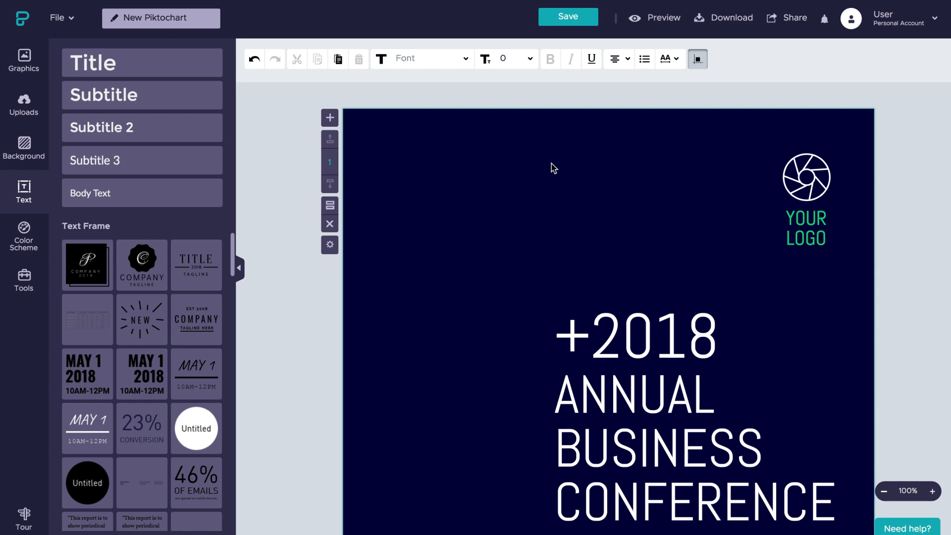
Step: Add the brush-stroke photo frame from Graphics > Photo Frame and browse the stock photos
click(22, 60)
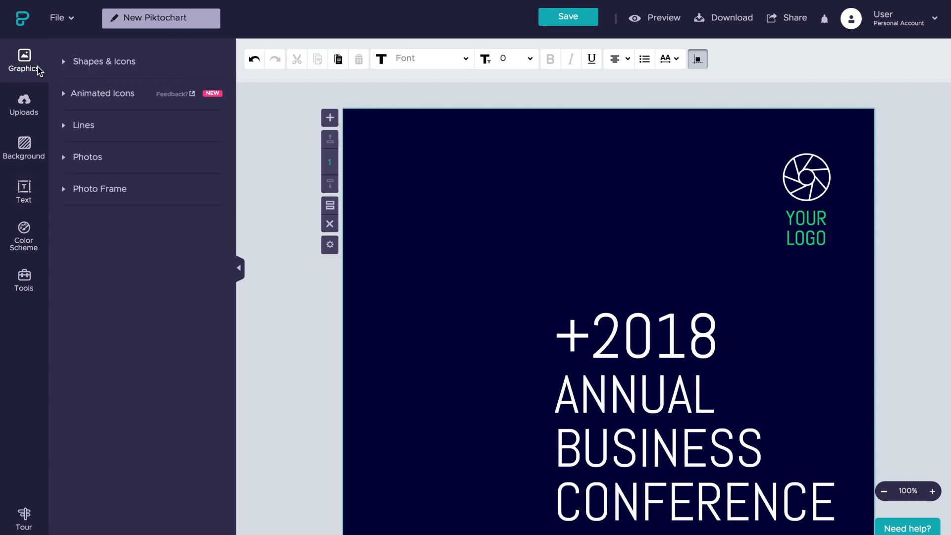
click(99, 188)
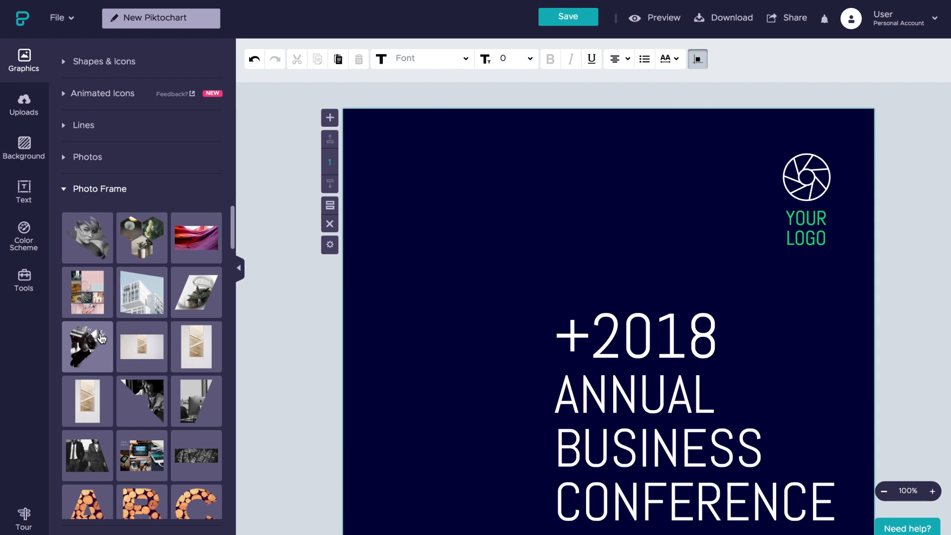
click(87, 346)
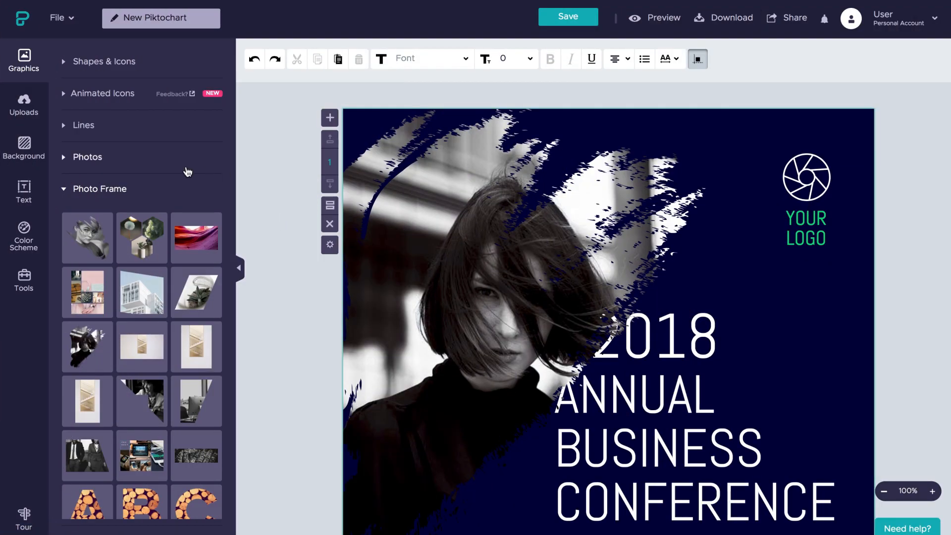
click(87, 156)
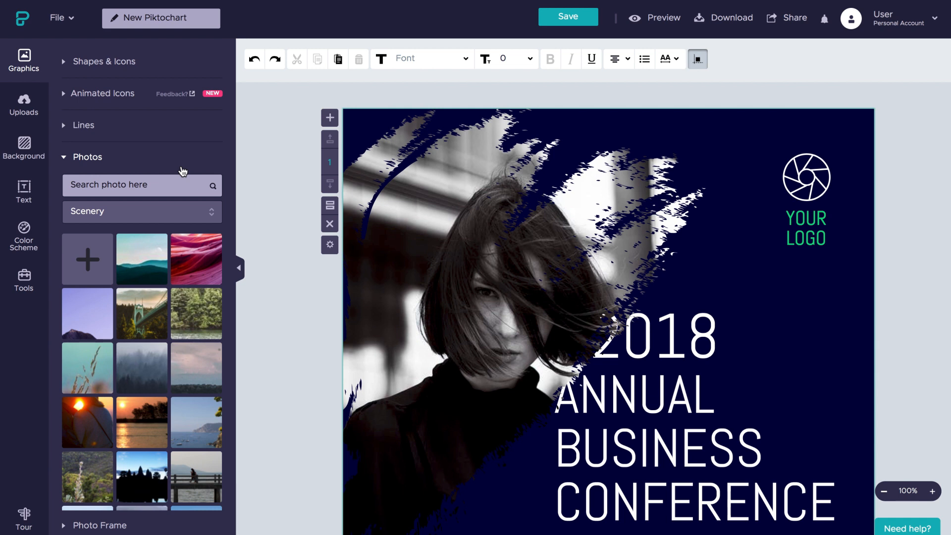
Step: Search Photos for 'CAR' and drop the black-and-white city street photo into the brush frame
text(CAR)
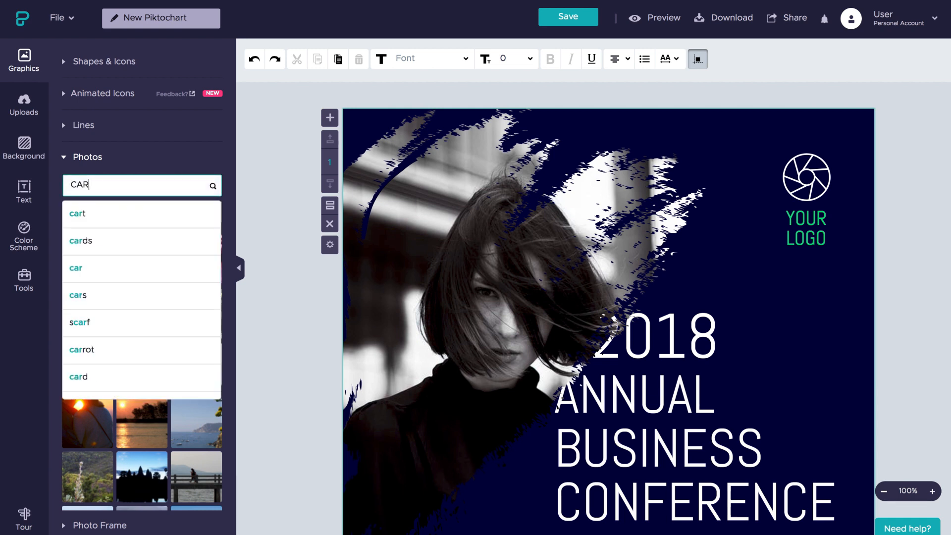
click(78, 295)
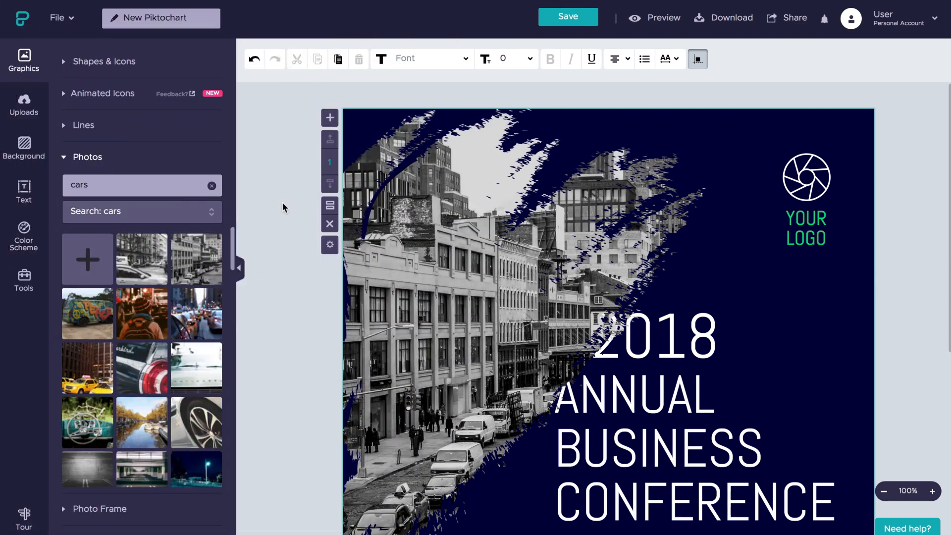
mouse_move(171, 69)
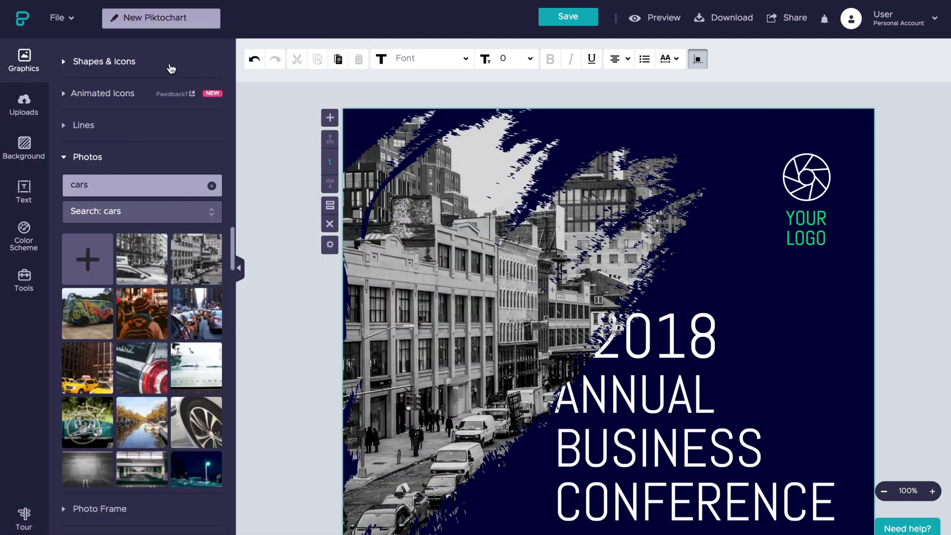
click(104, 61)
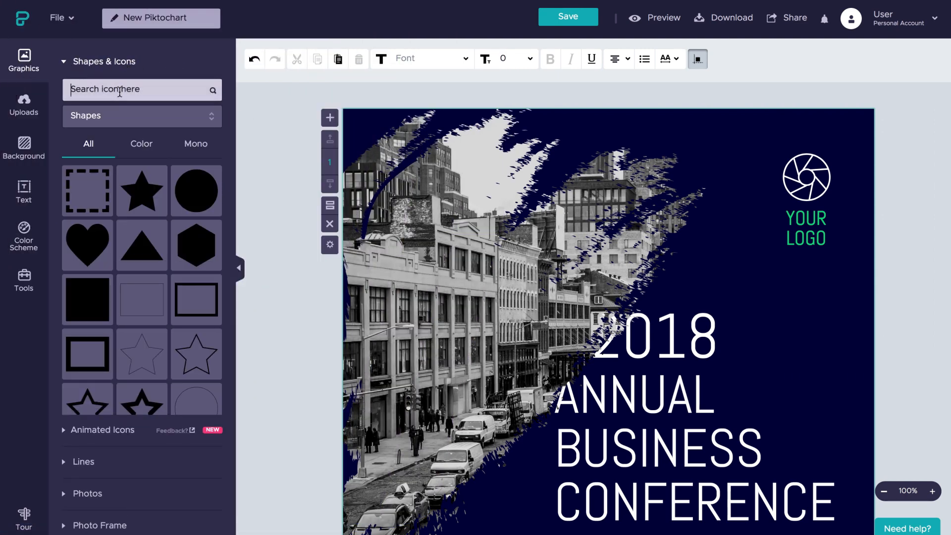
Step: Add a 'brush' shape over the photo, colour it green #00DC7C and lower its opacity
text(brush)
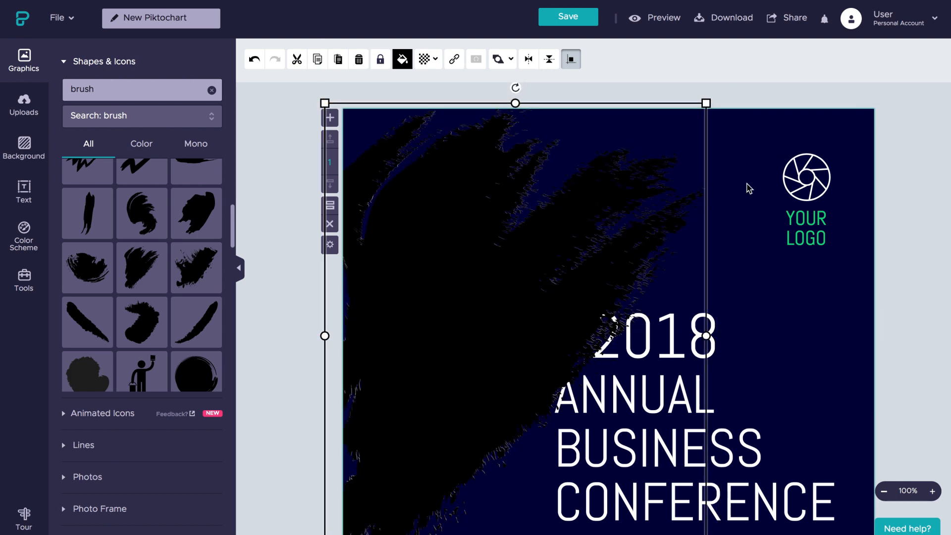
click(402, 59)
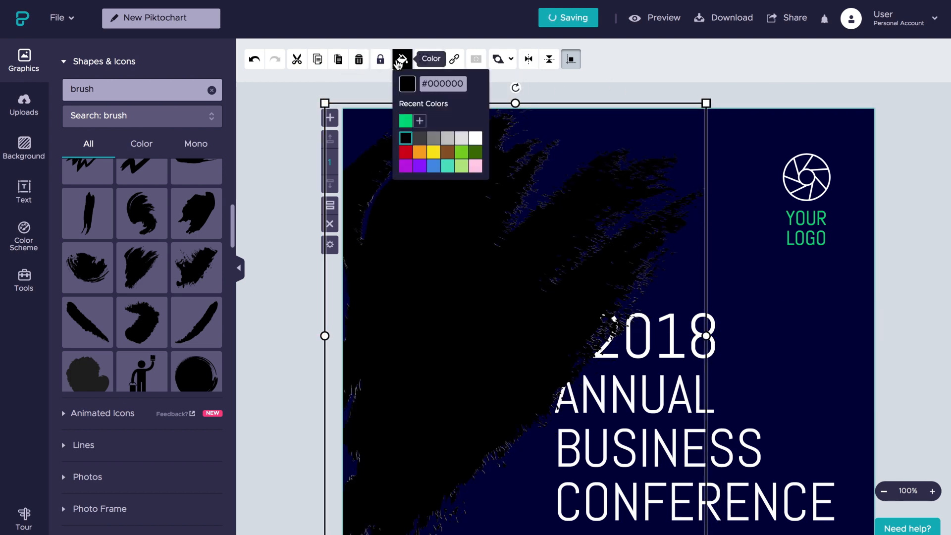
click(405, 120)
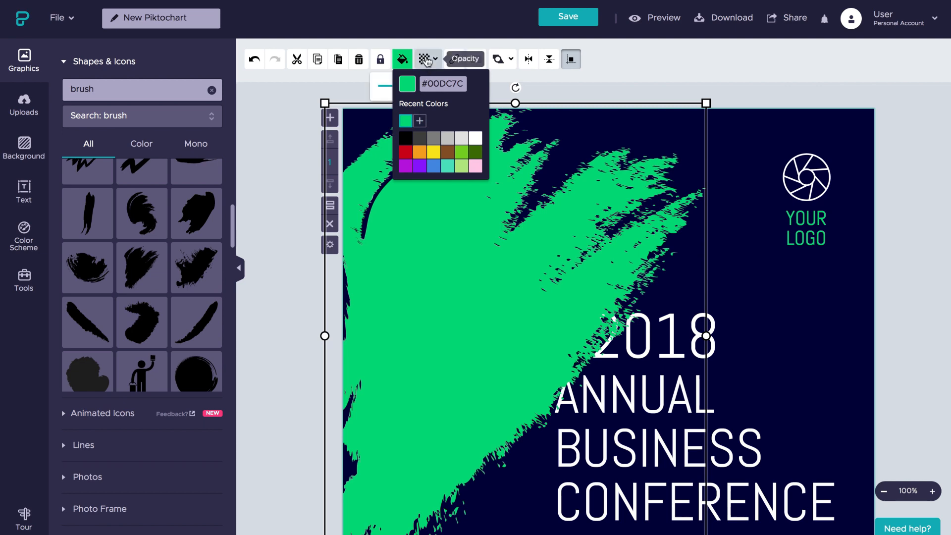
click(428, 58)
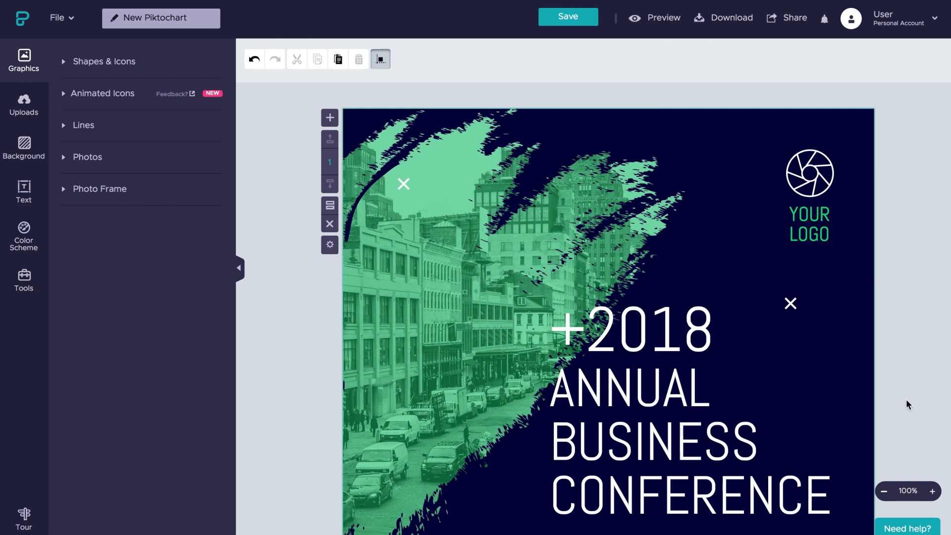
Step: Zoom out to the whole flyer and bring up the Color Scheme options
click(883, 491)
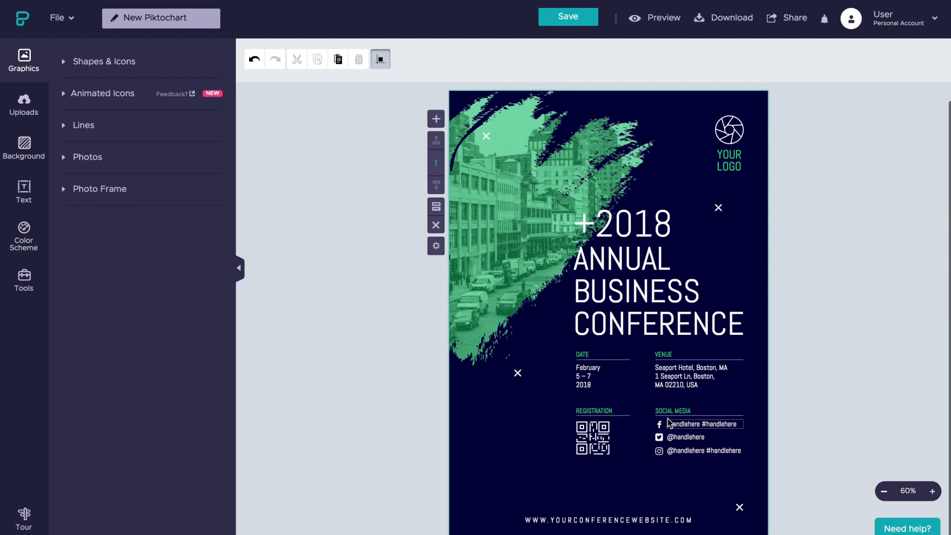
click(23, 236)
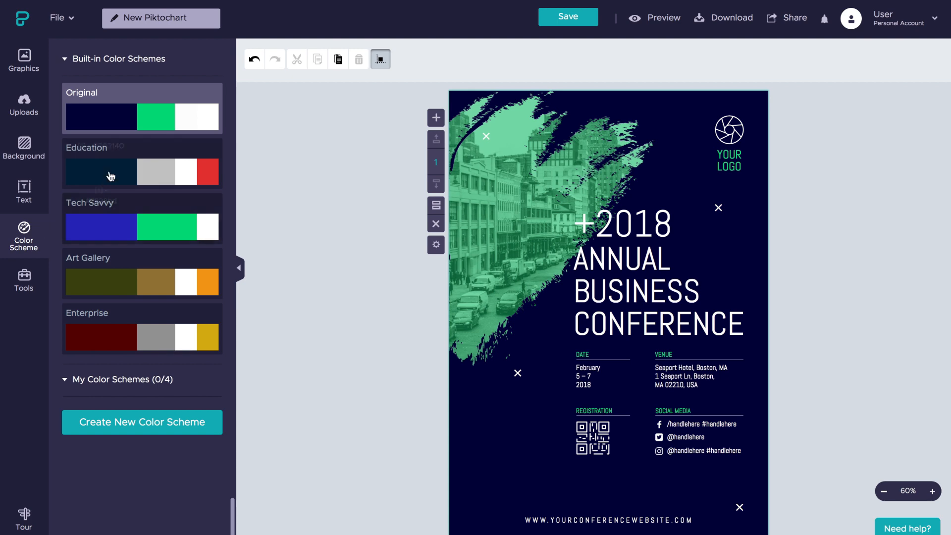
Step: Preview Tech Savvy and Enterprise, then create a new scheme named 'your color scheme'
click(141, 226)
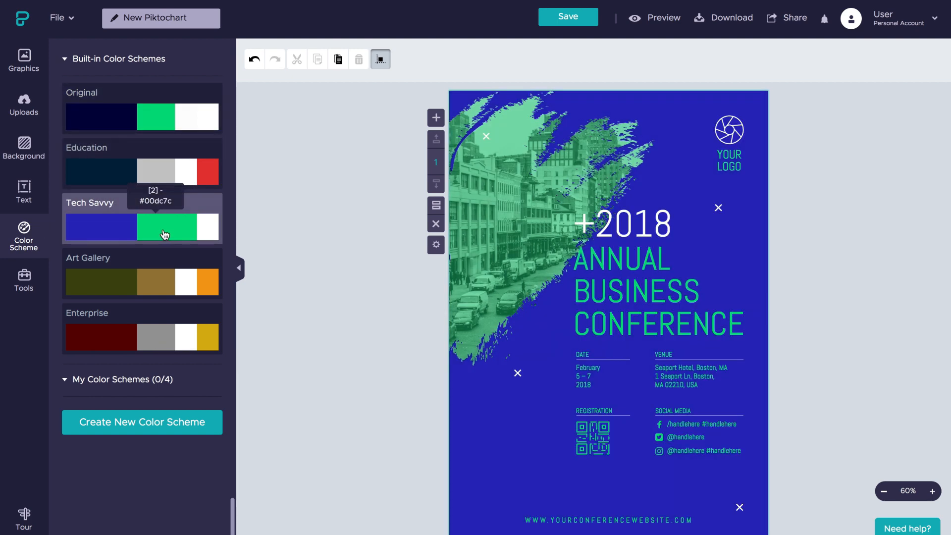
click(142, 337)
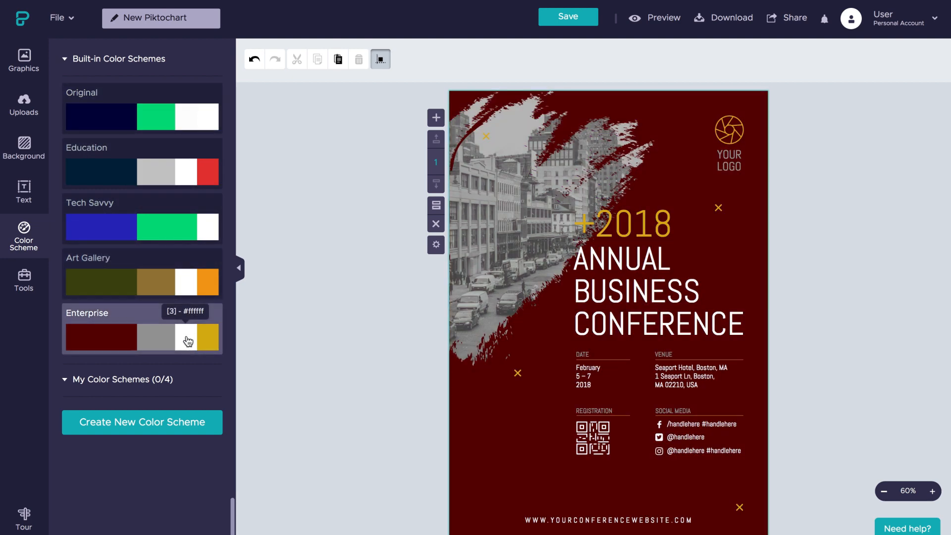
click(141, 422)
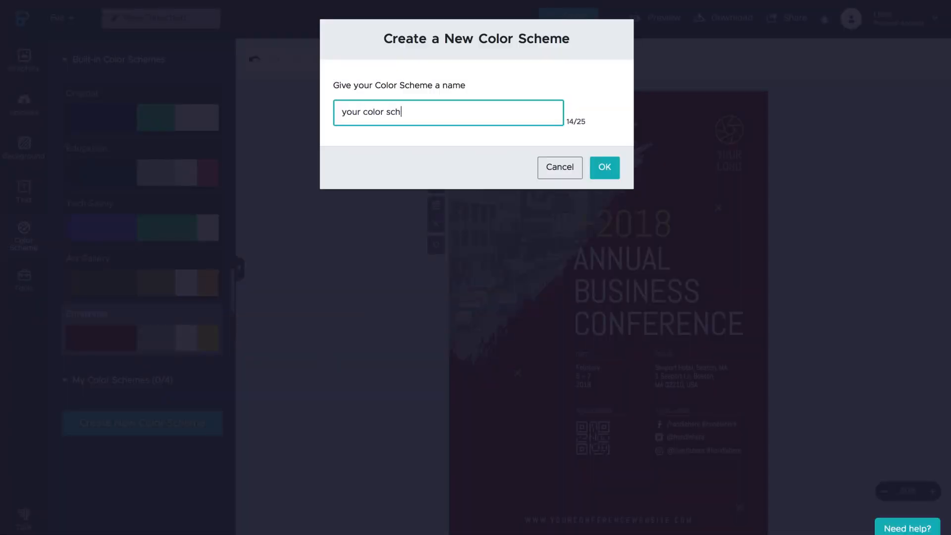
click(603, 167)
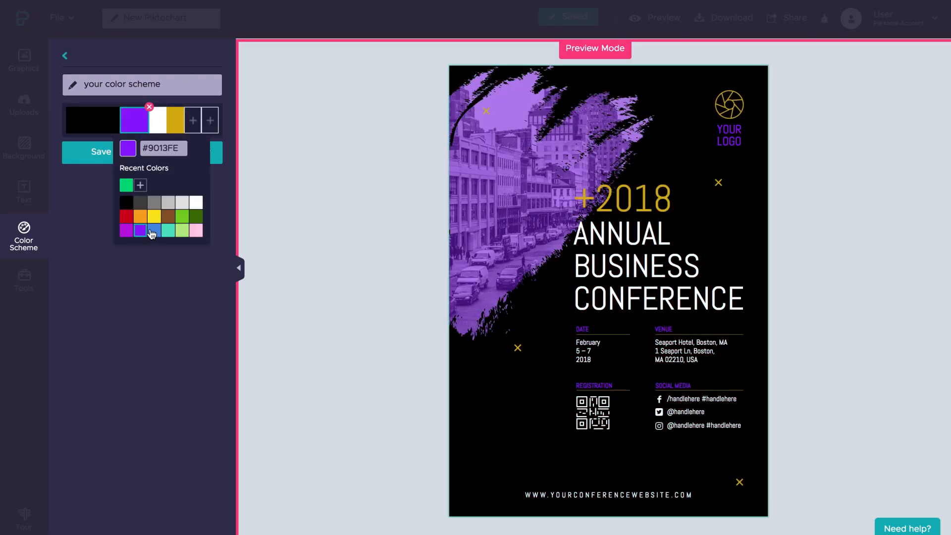